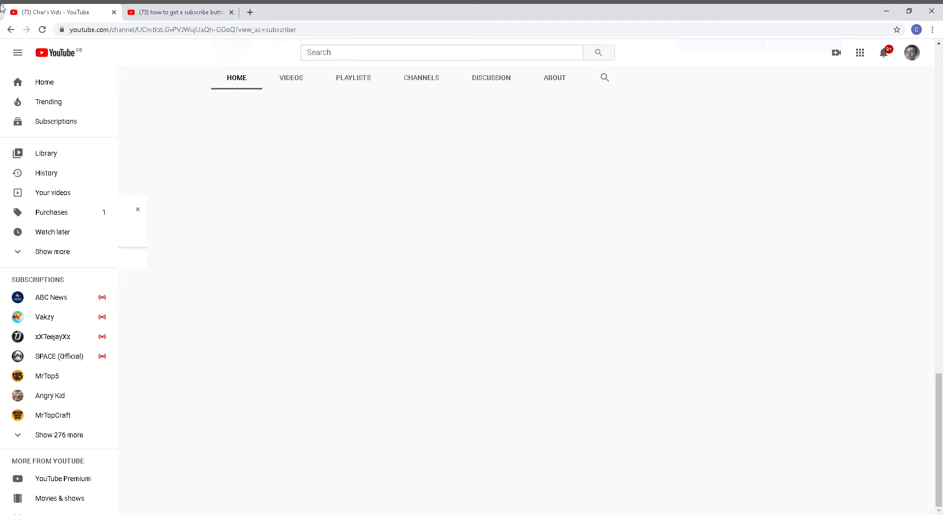
- Go back twice so the first tab shows the blank new-tab page
{"action": "left_click", "coordinate": [11, 30]}
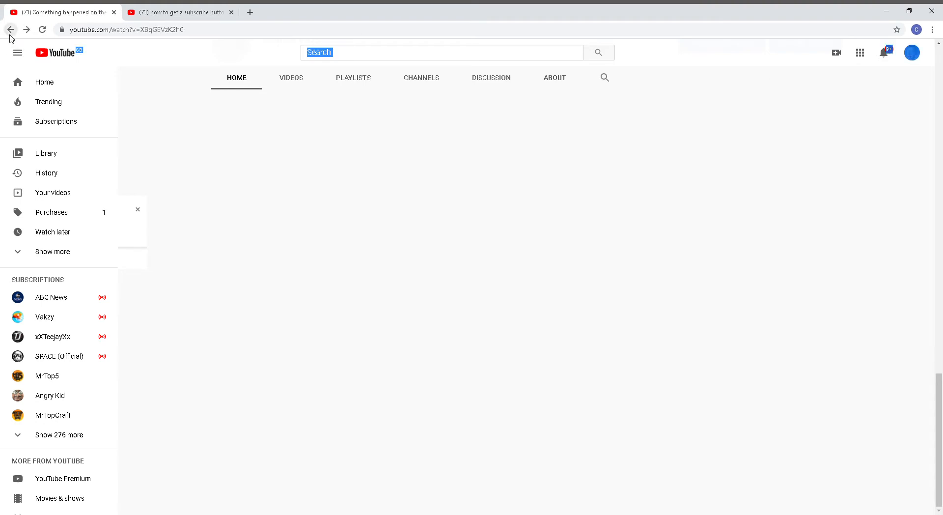
{"action": "left_click", "coordinate": [10, 30]}
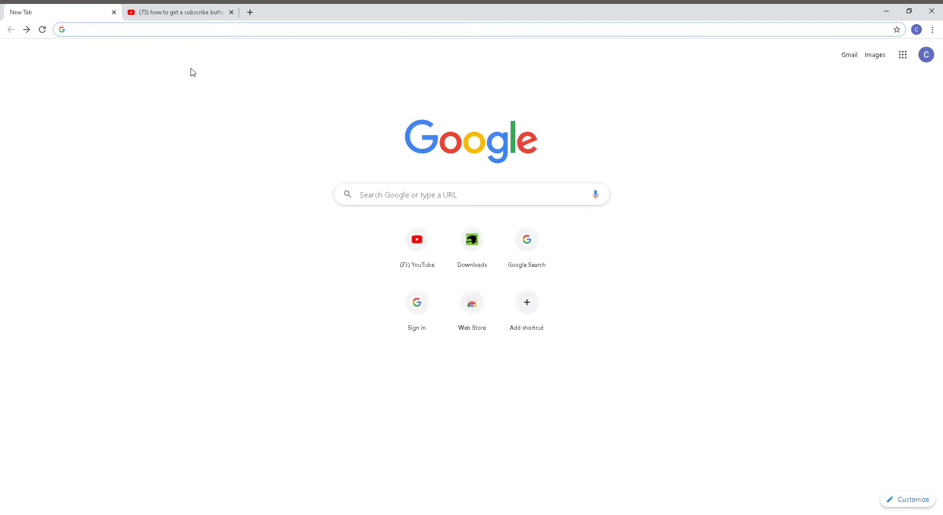
{"action": "mouse_move", "coordinate": [330, 102]}
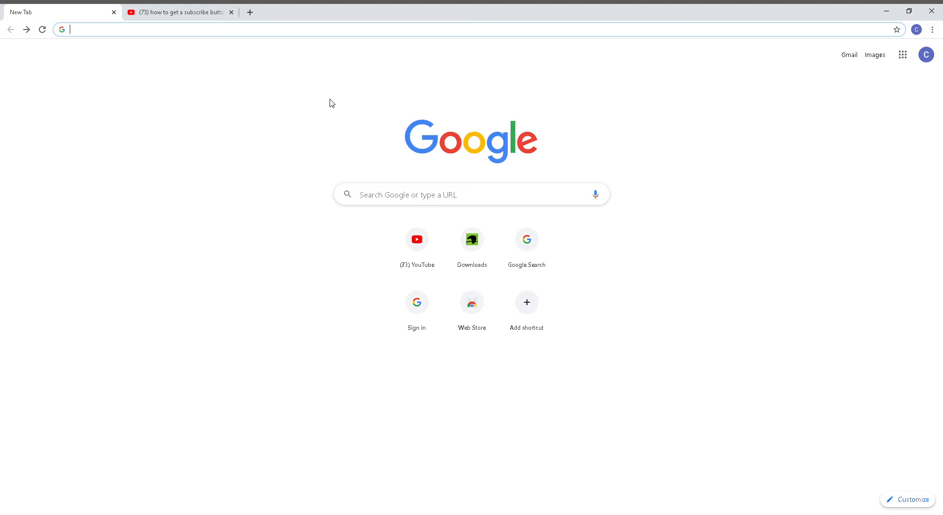
{"action": "mouse_move", "coordinate": [51, 24]}
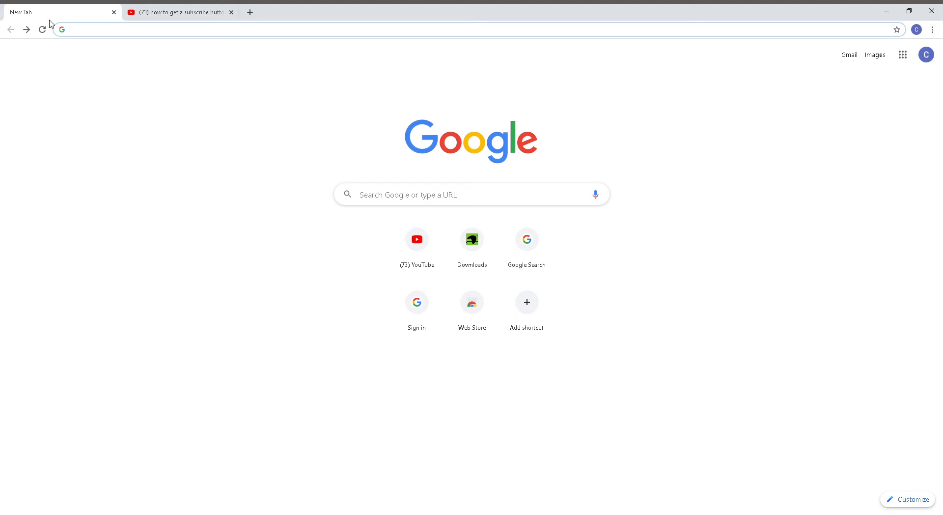
- Switch to the subscribe button tutorial tab and start playing the video
{"action": "left_click", "coordinate": [178, 11]}
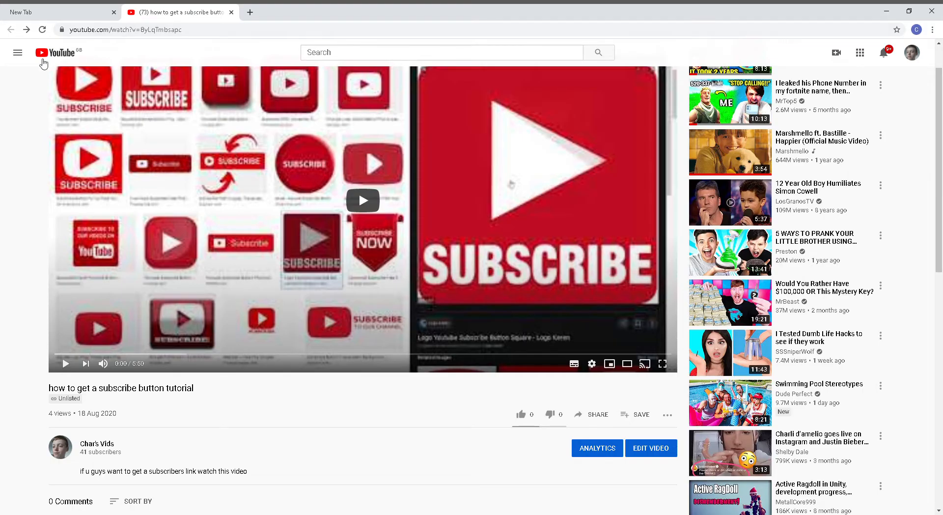
{"action": "mouse_move", "coordinate": [318, 194]}
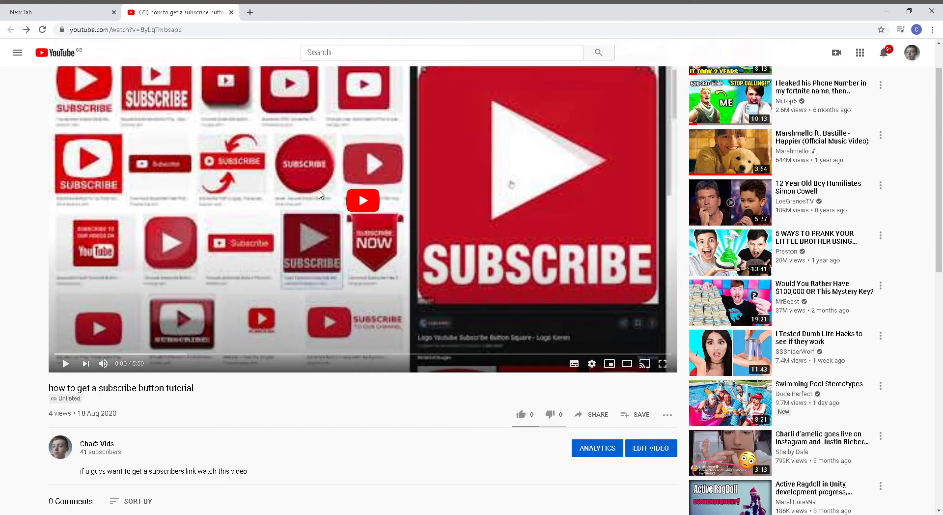
{"action": "left_click", "coordinate": [65, 363]}
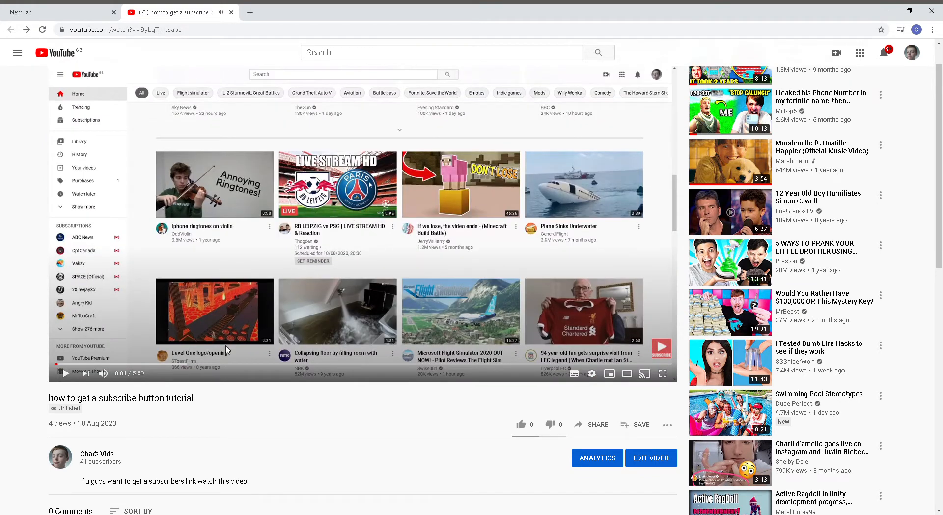
{"action": "mouse_move", "coordinate": [641, 365]}
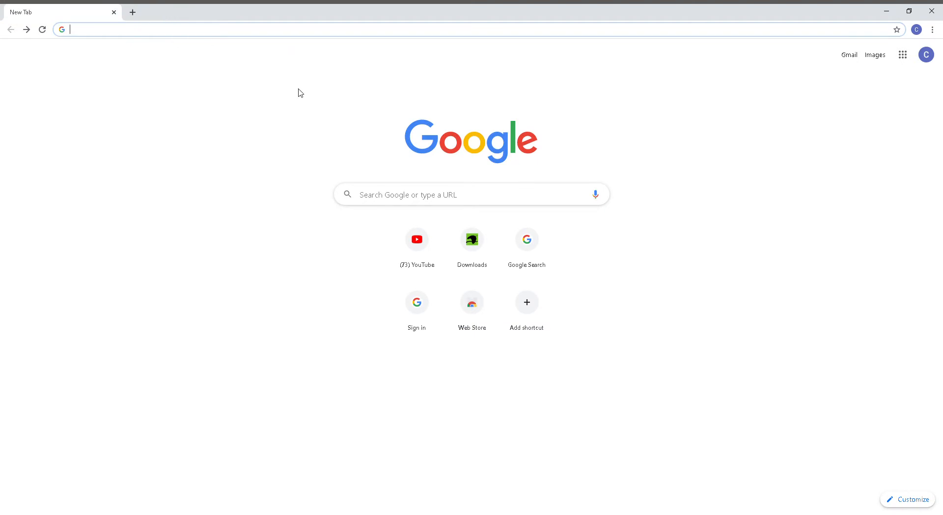
- Open YouTube from the new-tab shortcut and switch the account to the Char's Vids channel
{"action": "left_click", "coordinate": [417, 239]}
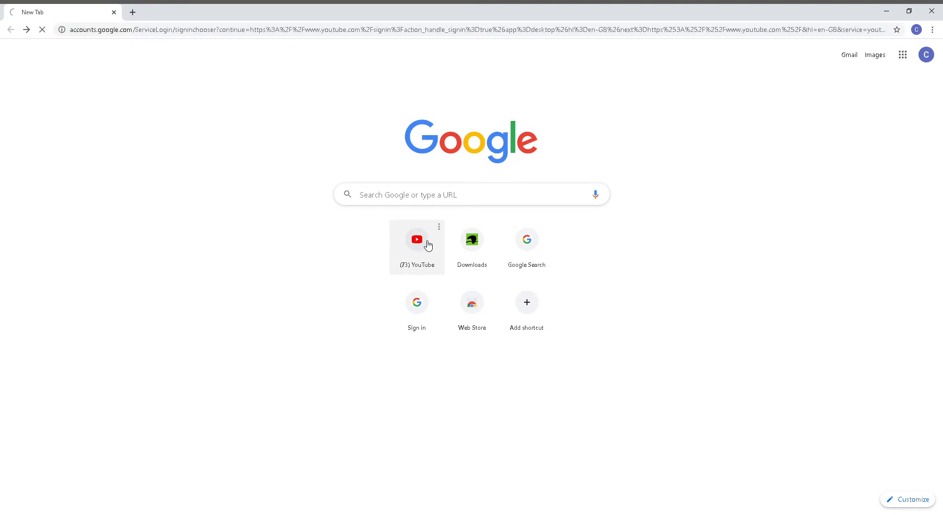
{"action": "left_click", "coordinate": [416, 239]}
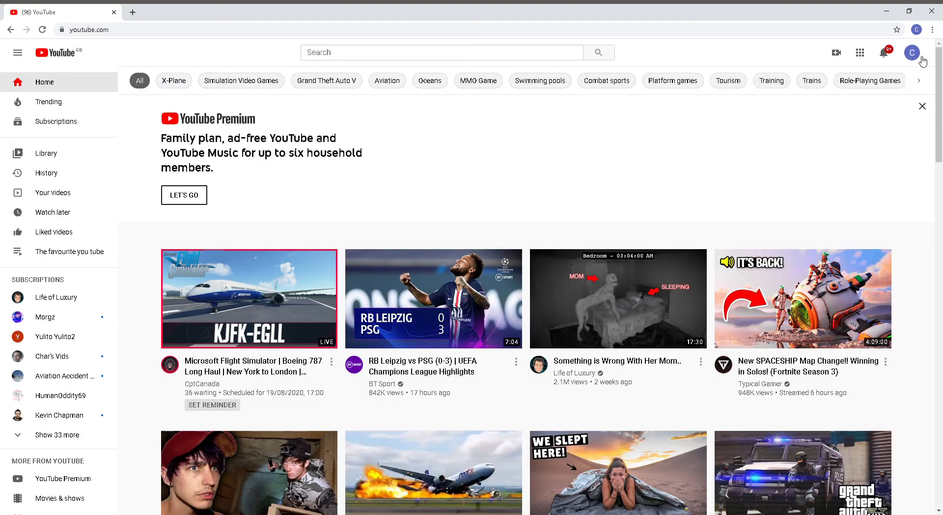
{"action": "left_click", "coordinate": [912, 52]}
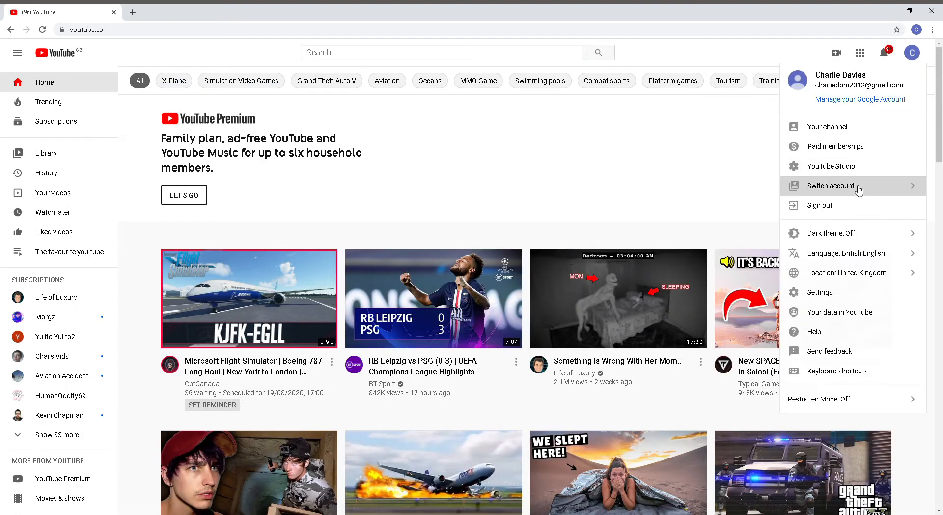
{"action": "left_click", "coordinate": [832, 186]}
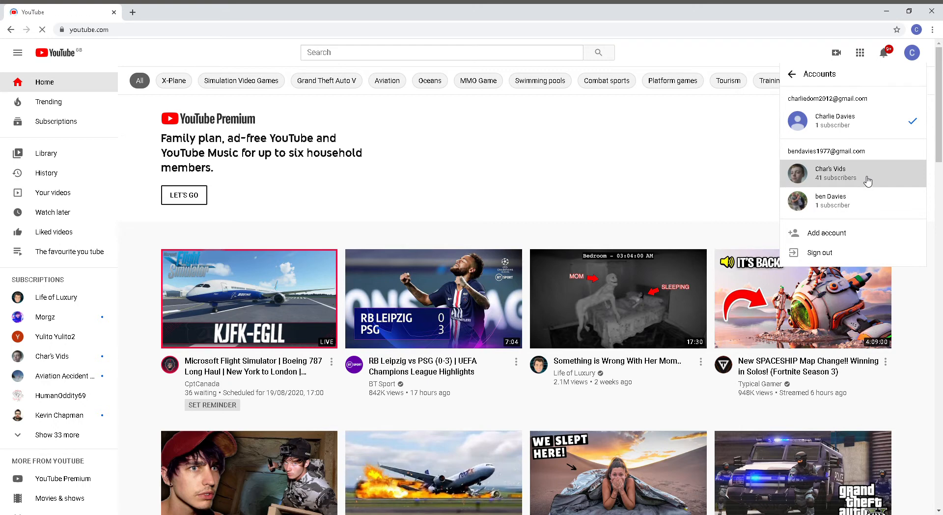
{"action": "left_click", "coordinate": [832, 173]}
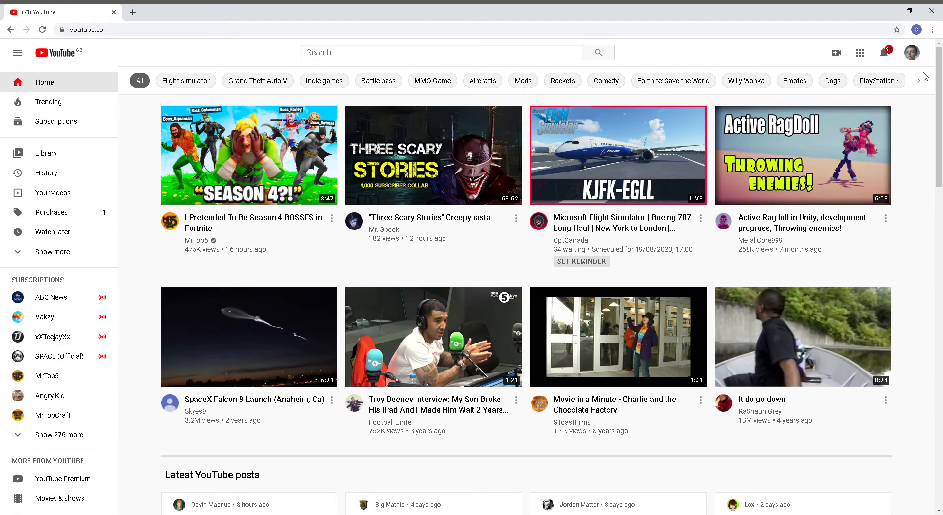
{"action": "left_click", "coordinate": [912, 52]}
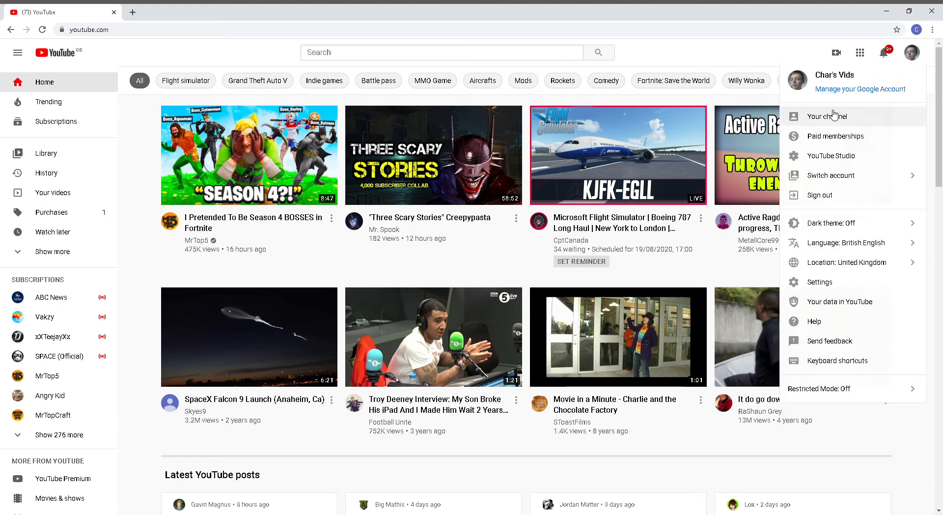
{"action": "mouse_move", "coordinate": [834, 117]}
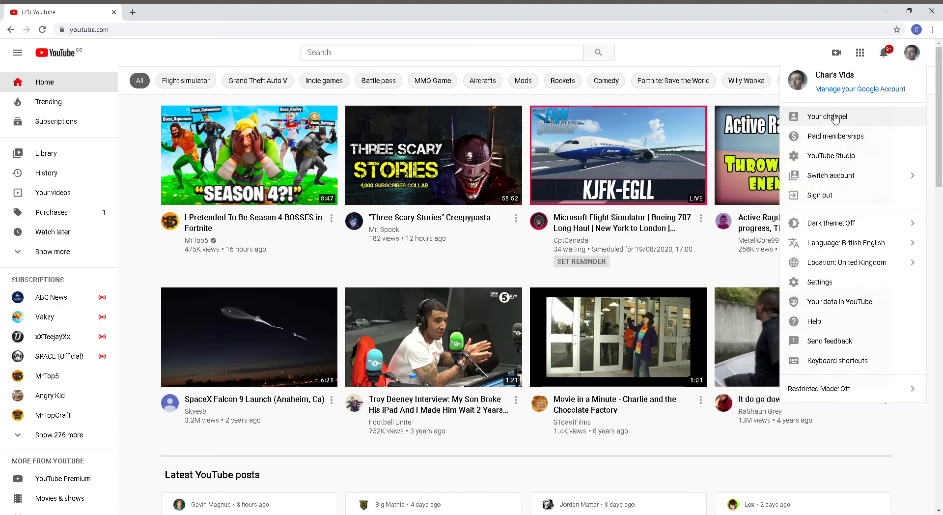
- Open the Char's Vids channel page and enter YouTube Studio from it
{"action": "left_click", "coordinate": [827, 116]}
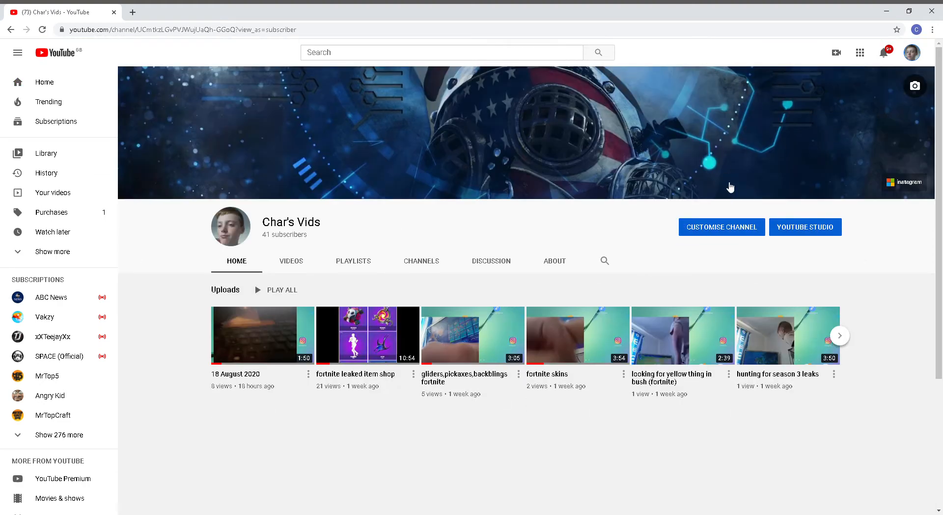
{"action": "mouse_move", "coordinate": [786, 204]}
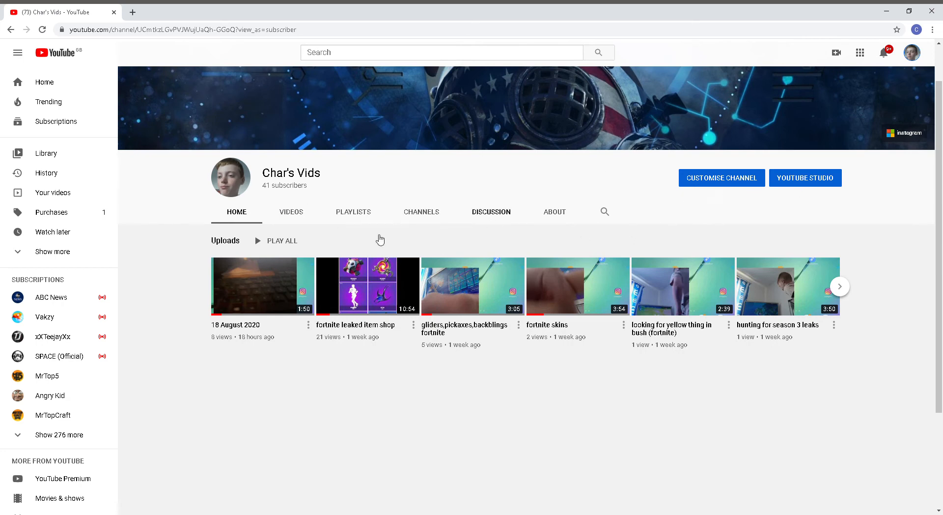
{"action": "mouse_move", "coordinate": [324, 215]}
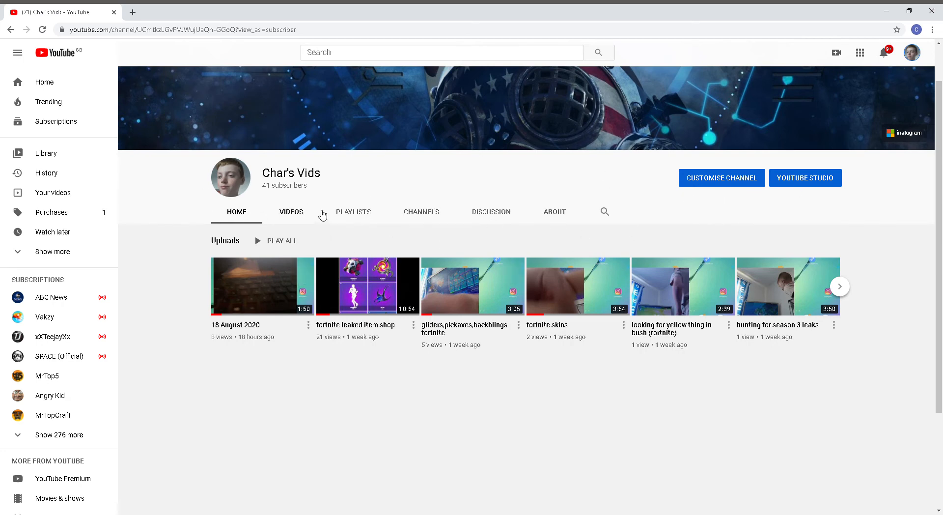
{"action": "left_click", "coordinate": [291, 211]}
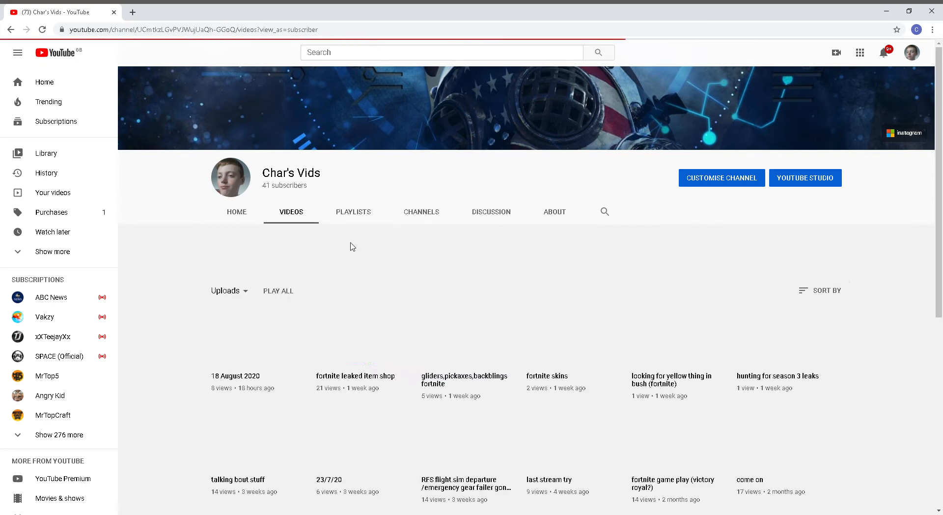
{"action": "scroll", "scroll_direction": "down", "scroll_amount": 3}
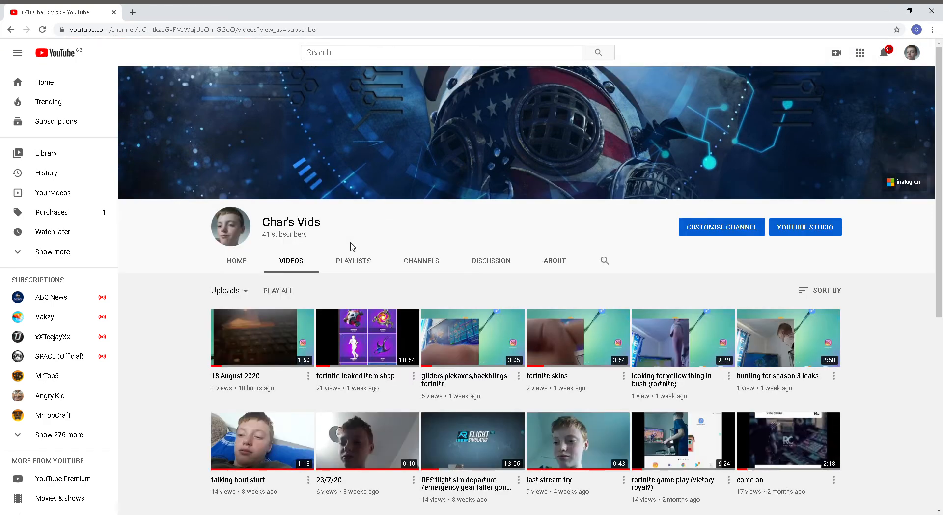
{"action": "mouse_move", "coordinate": [352, 234]}
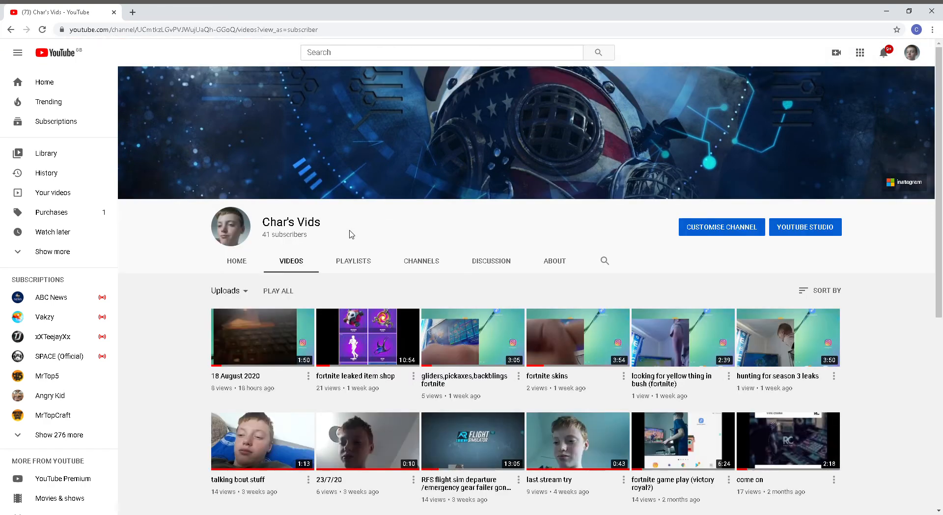
{"action": "mouse_move", "coordinate": [721, 228]}
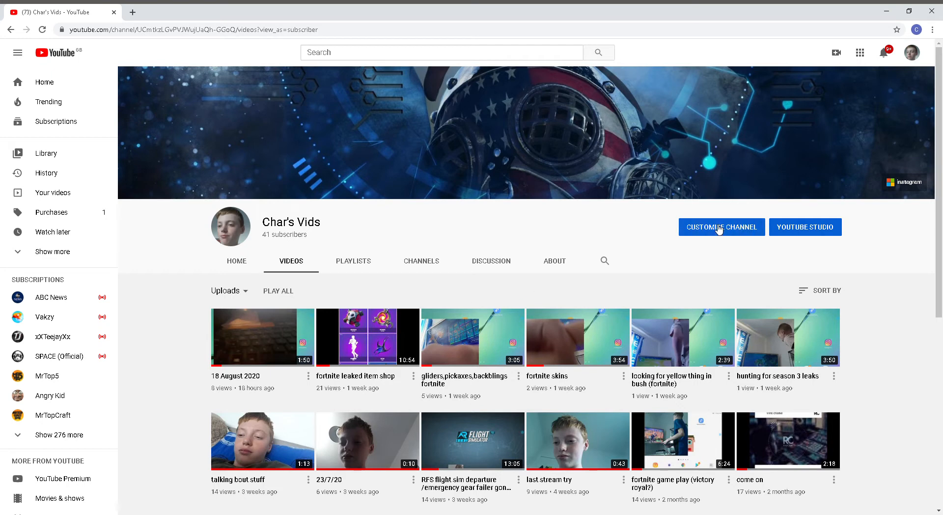
{"action": "left_click", "coordinate": [721, 227]}
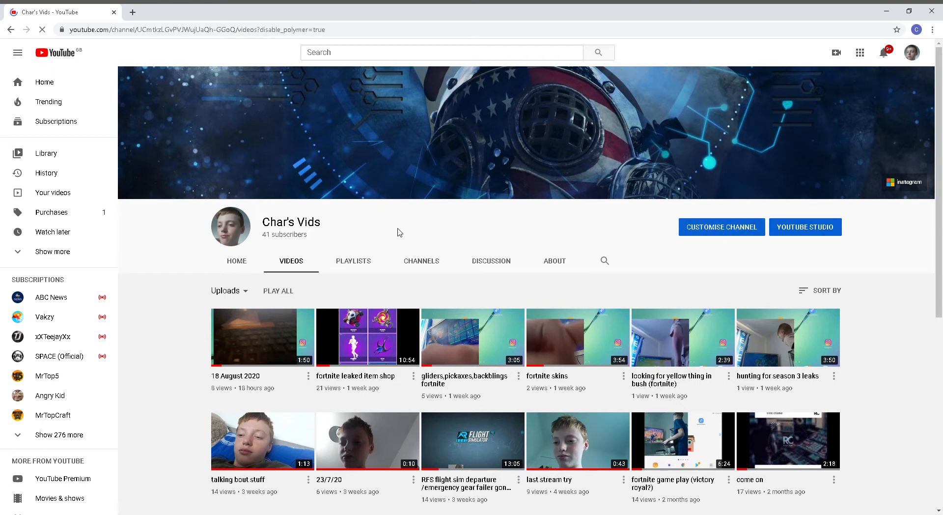
{"action": "left_click", "coordinate": [42, 28]}
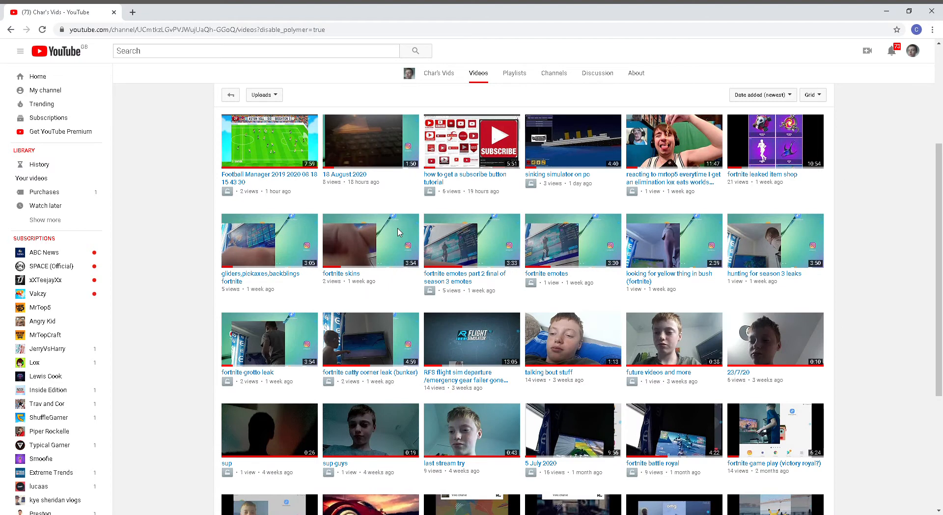
{"action": "mouse_move", "coordinate": [2, 27]}
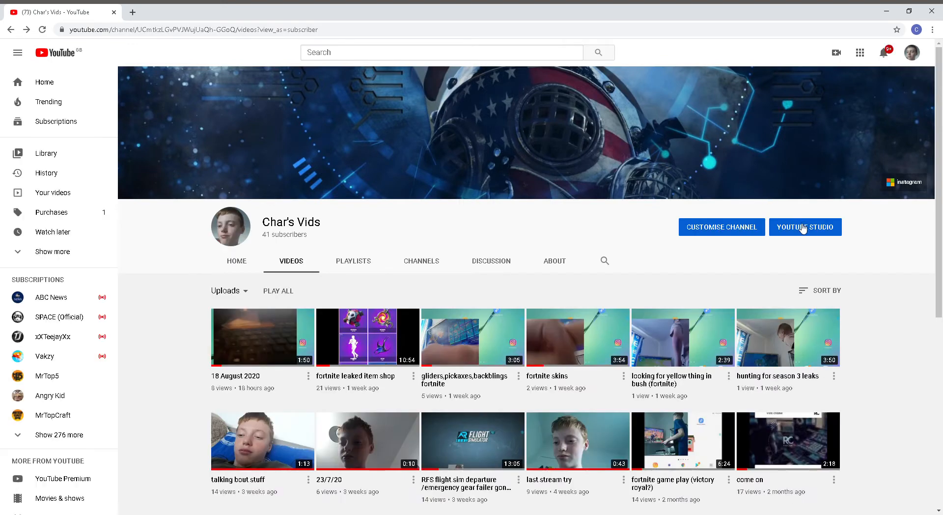
{"action": "left_click", "coordinate": [806, 227]}
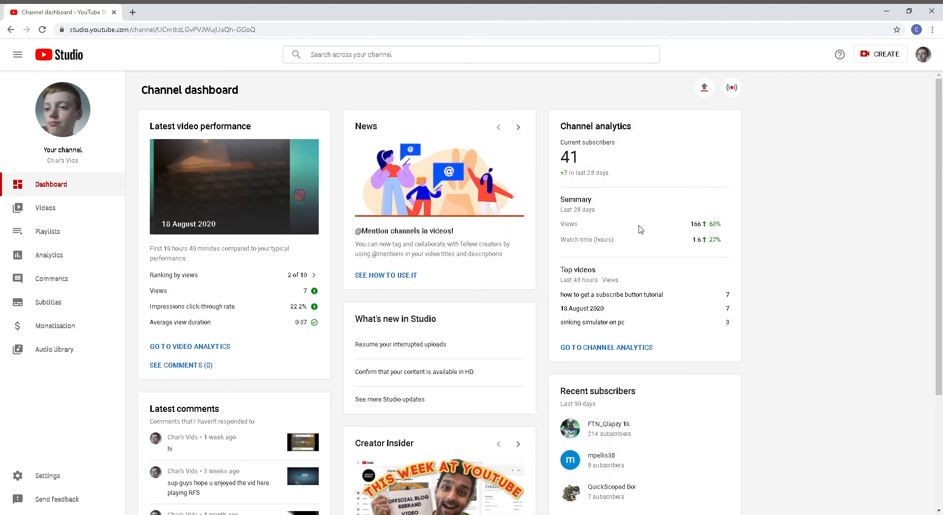
- Open the Videos list and the details page of the Football Manager 2019 upload
{"action": "scroll", "scroll_direction": "down", "scroll_amount": 3}
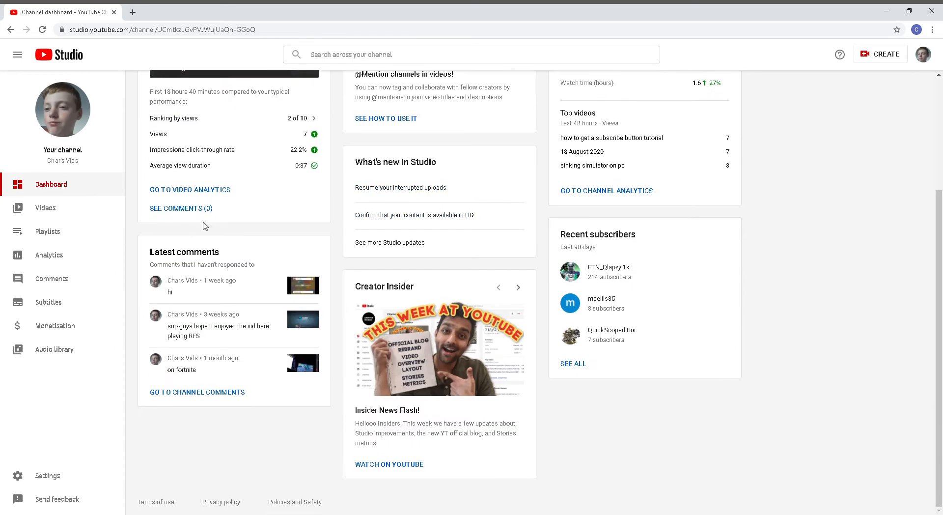
{"action": "left_click", "coordinate": [45, 208]}
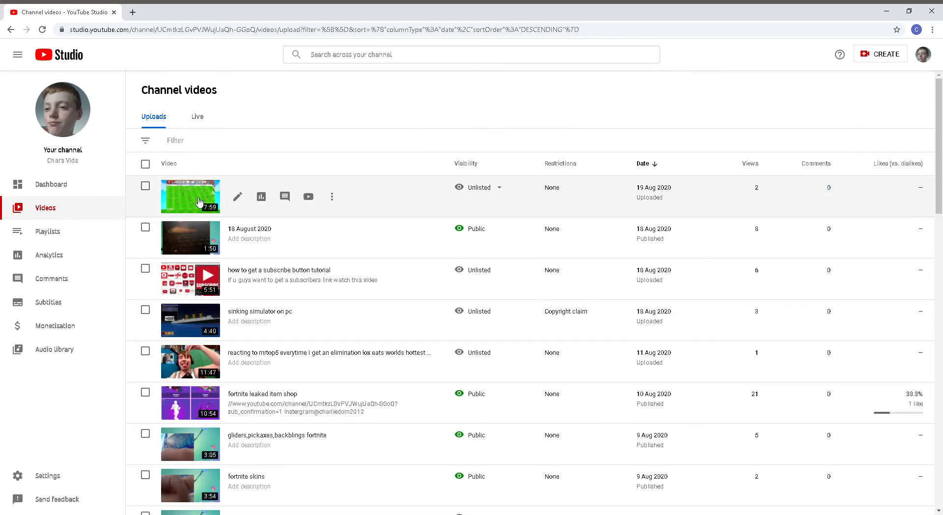
{"action": "left_click", "coordinate": [237, 197]}
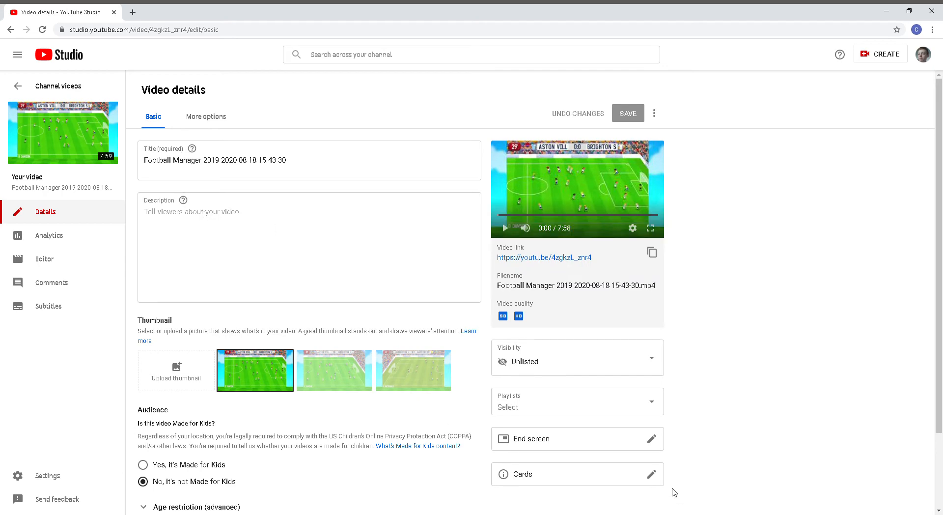
- Open the video's end screen showing the subscribe and reacting vids playlist elements
{"action": "left_click", "coordinate": [651, 438]}
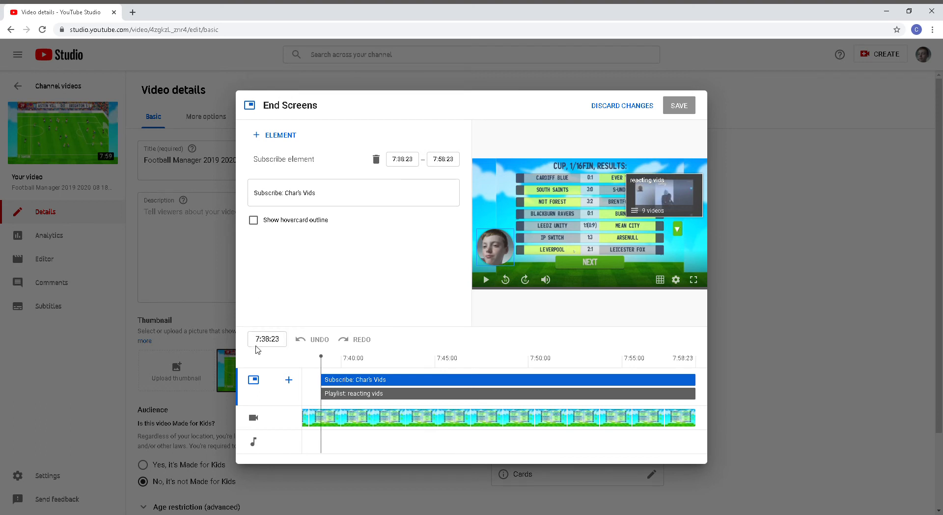
{"action": "mouse_move", "coordinate": [288, 379]}
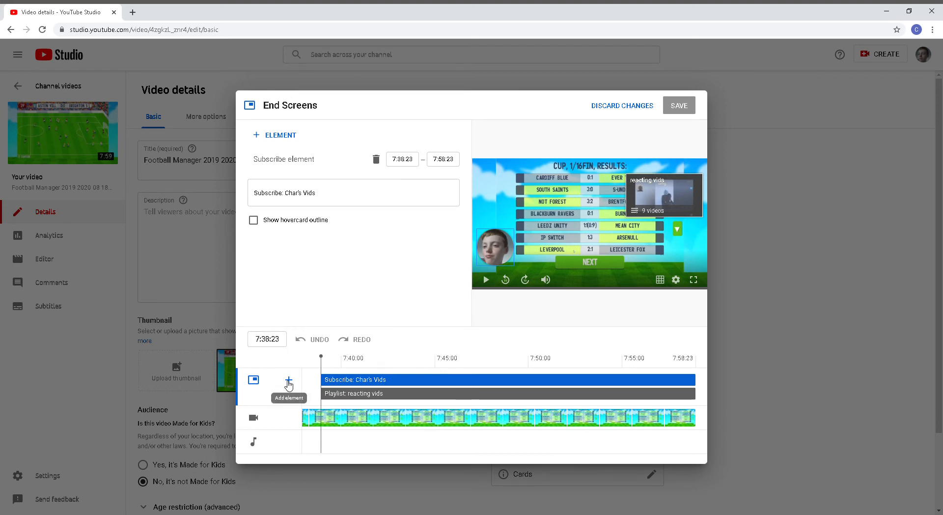
{"action": "mouse_move", "coordinate": [309, 305]}
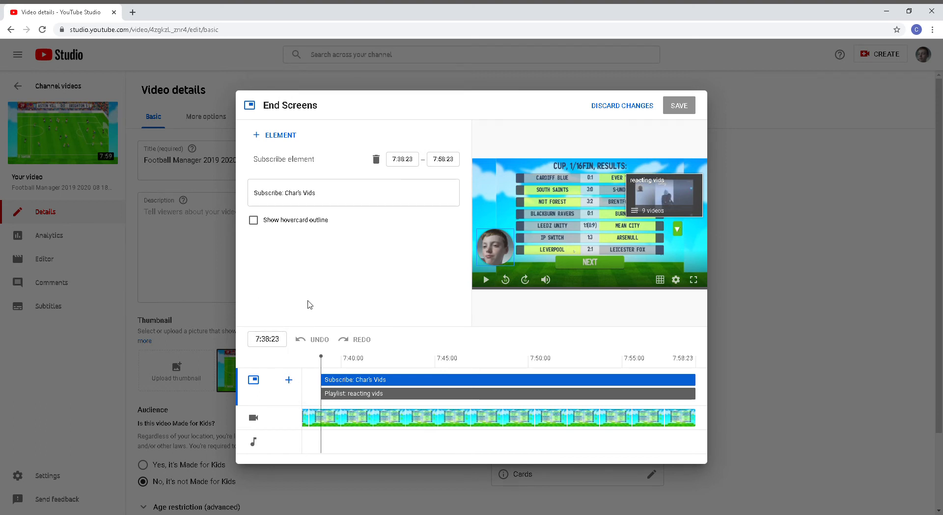
{"action": "mouse_move", "coordinate": [324, 312]}
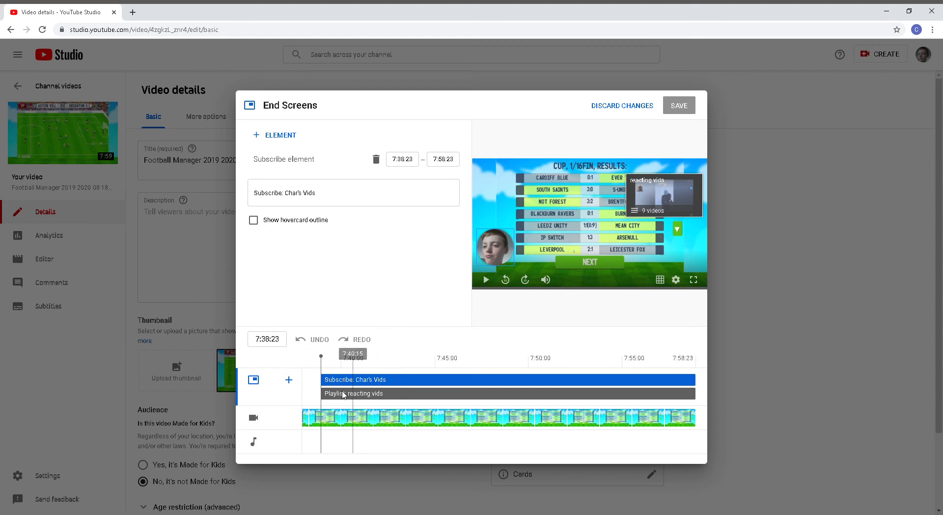
{"action": "mouse_move", "coordinate": [289, 380]}
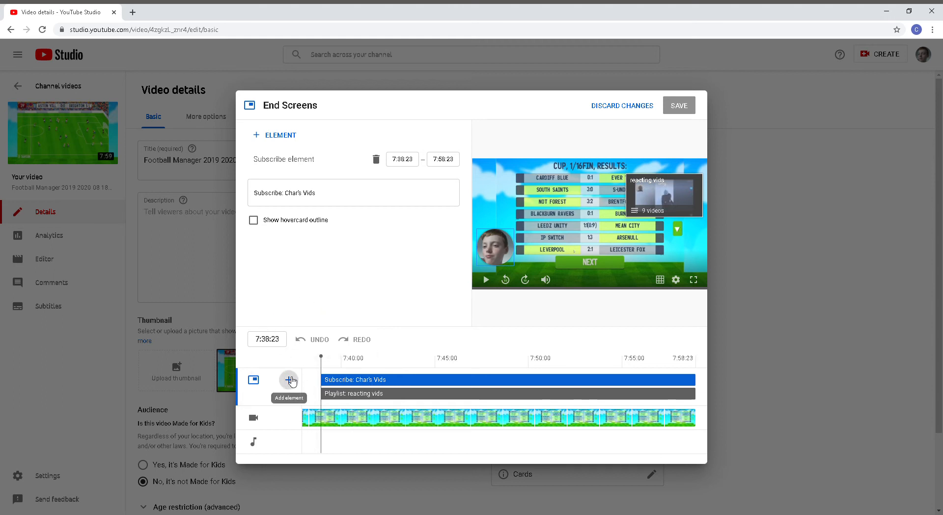
- Check the addable end screen element types, then close the editor without changes
{"action": "left_click", "coordinate": [289, 380]}
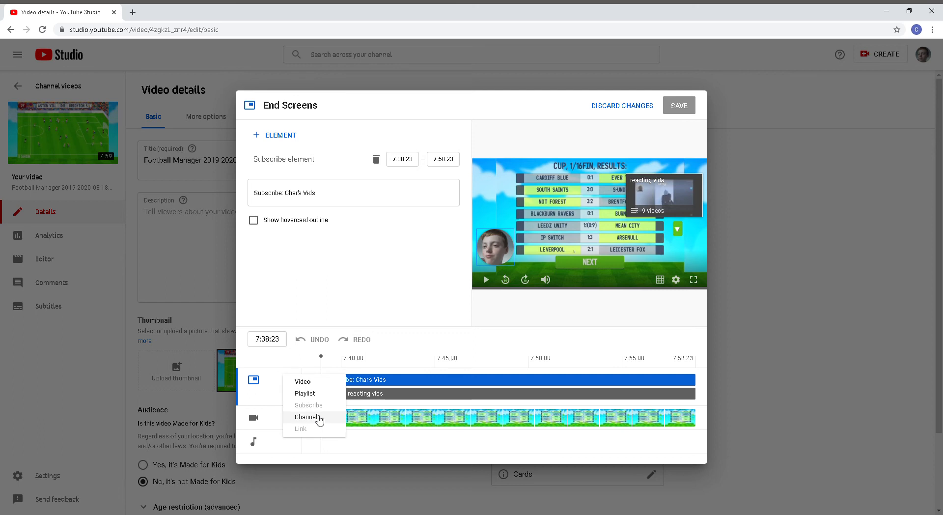
{"action": "mouse_move", "coordinate": [309, 405]}
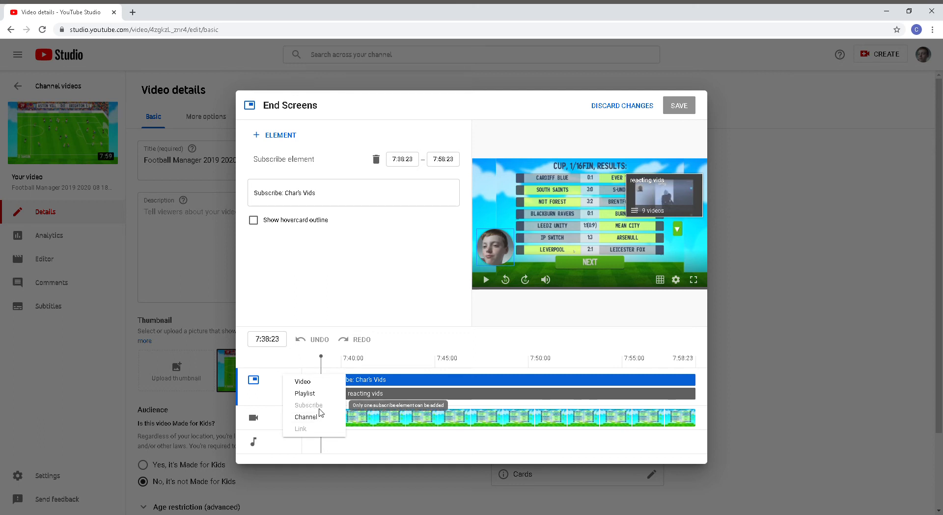
{"action": "left_click", "coordinate": [305, 393]}
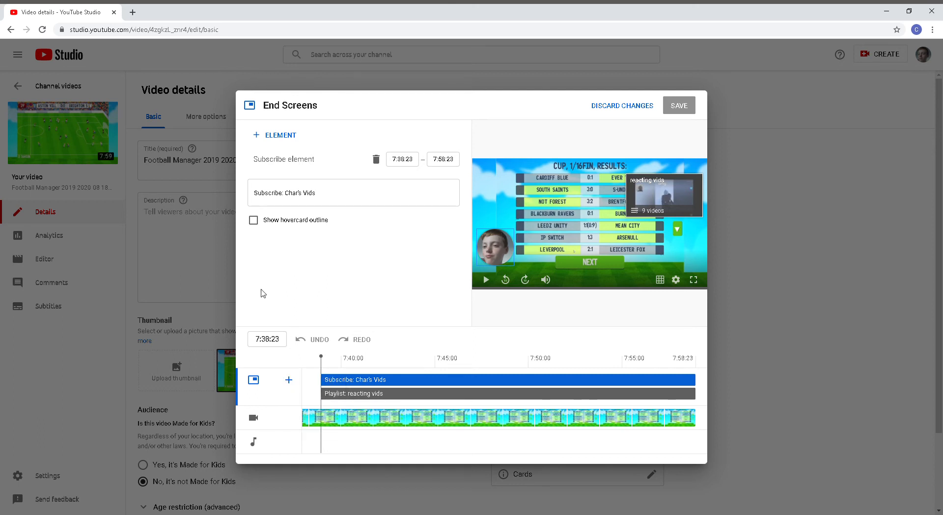
{"action": "mouse_move", "coordinate": [236, 246]}
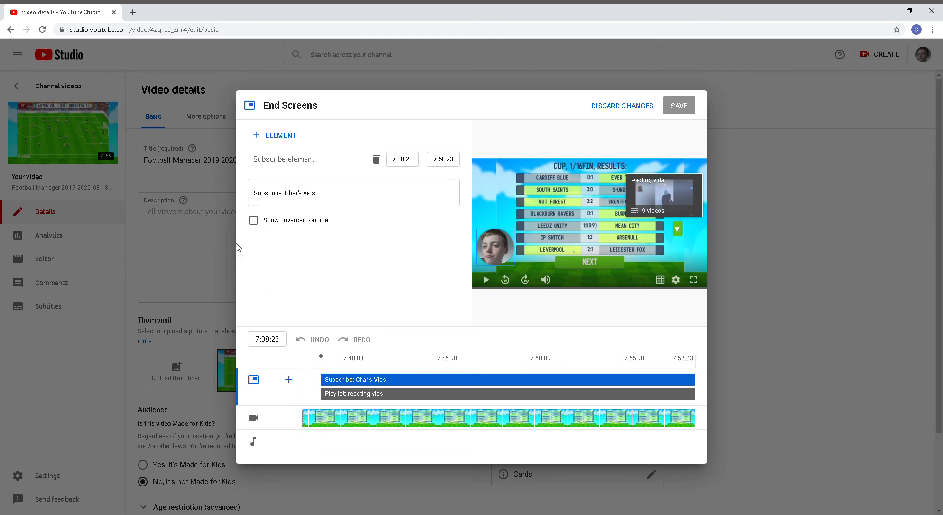
{"action": "mouse_move", "coordinate": [581, 101]}
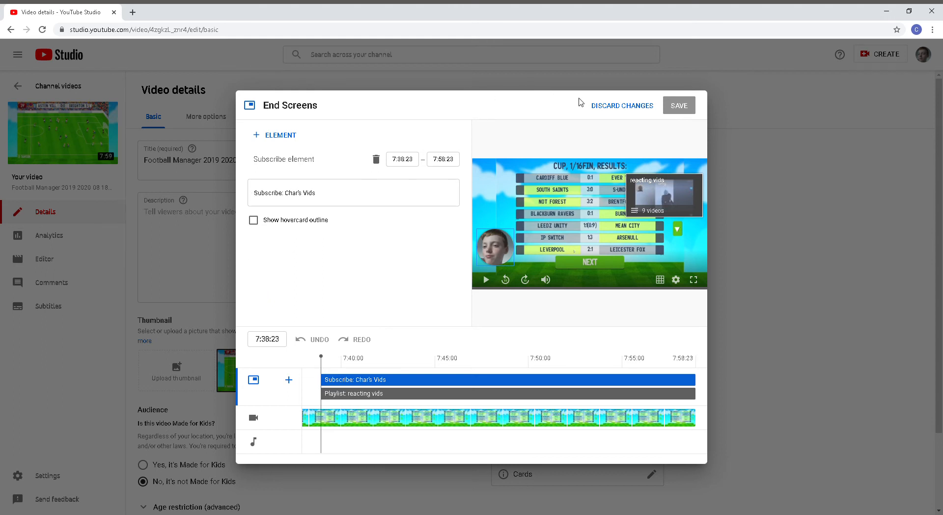
{"action": "mouse_move", "coordinate": [289, 138]}
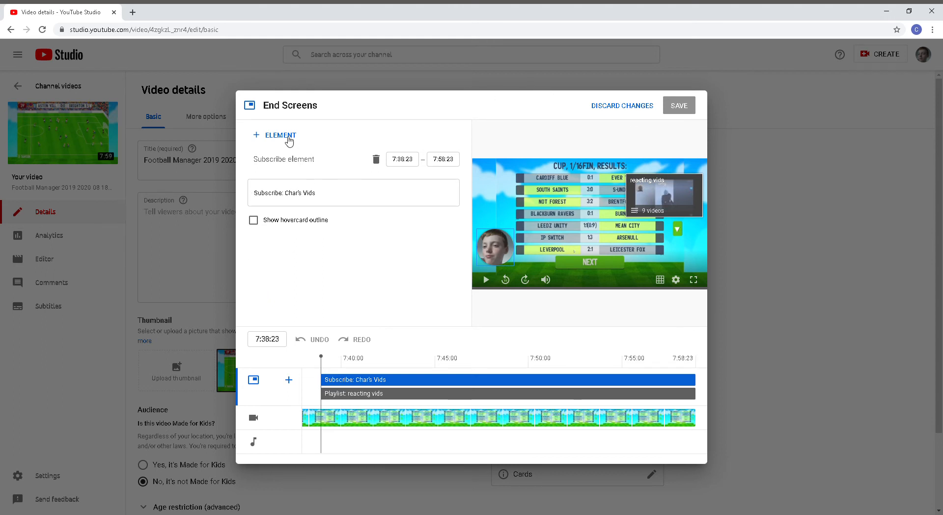
{"action": "left_click", "coordinate": [680, 105]}
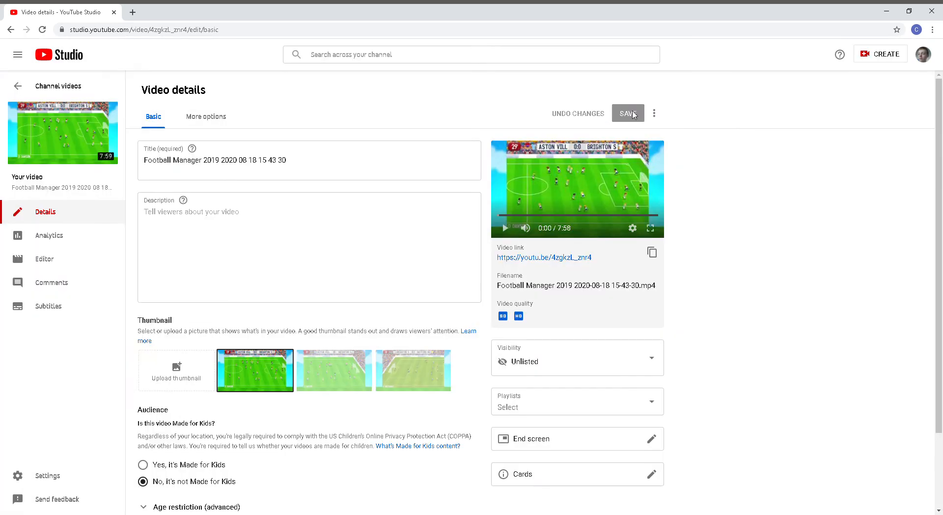
{"action": "mouse_move", "coordinate": [524, 328]}
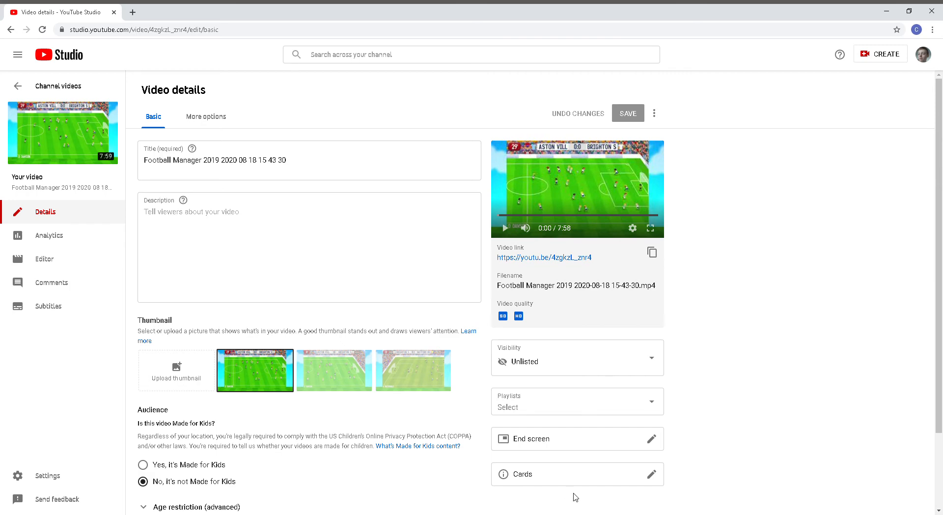
- Open the video's cards showing the reacting vids playlist card and a video card
{"action": "left_click", "coordinate": [651, 474]}
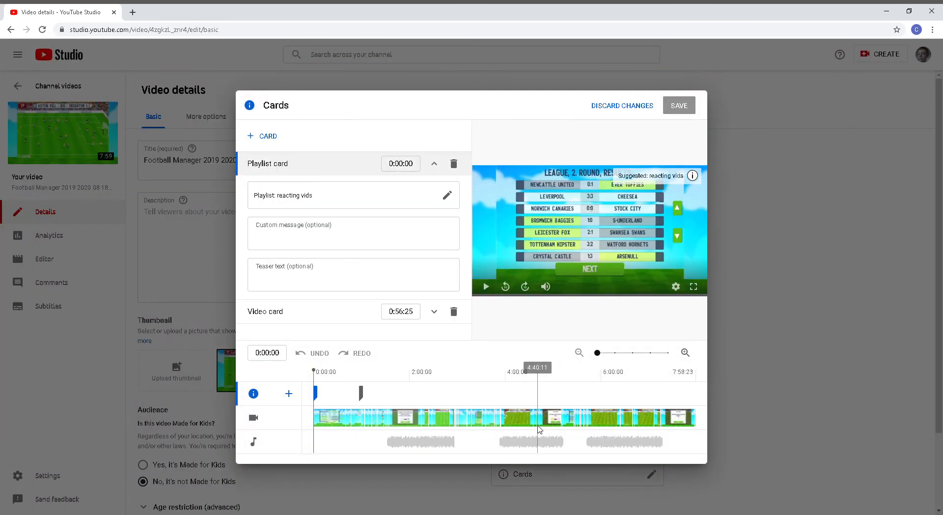
{"action": "mouse_move", "coordinate": [111, 389]}
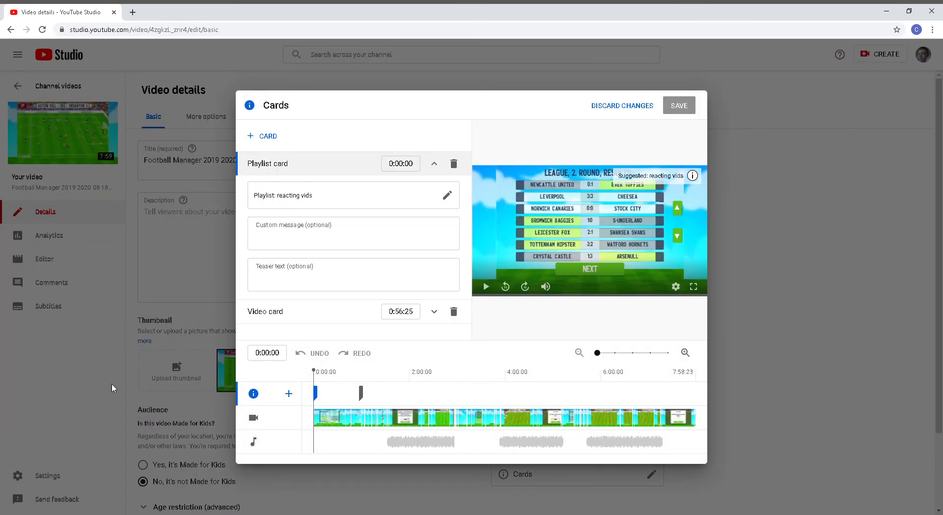
{"action": "mouse_move", "coordinate": [352, 329]}
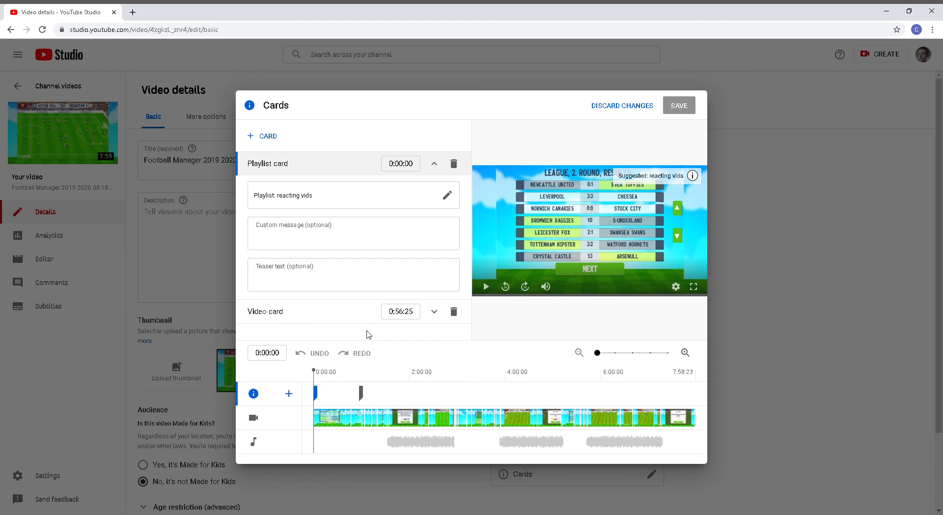
{"action": "mouse_move", "coordinate": [300, 170]}
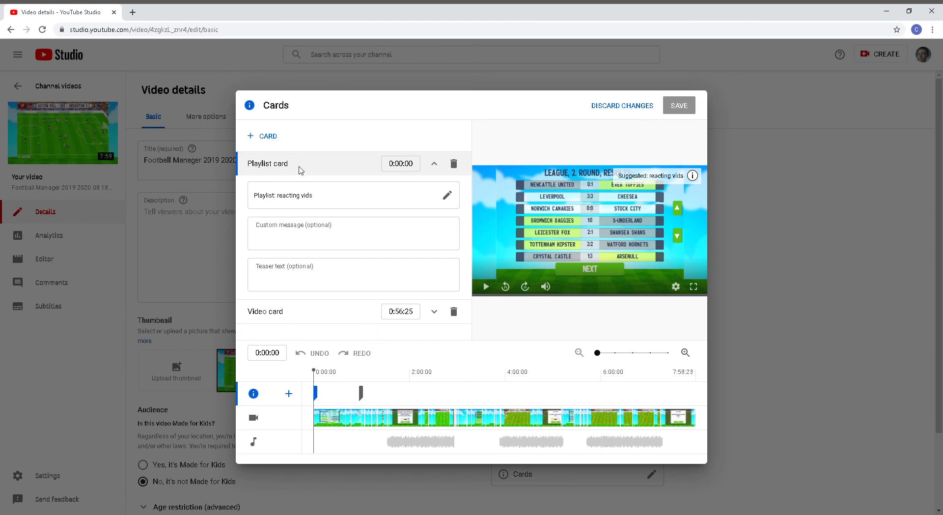
{"action": "mouse_move", "coordinate": [462, 261]}
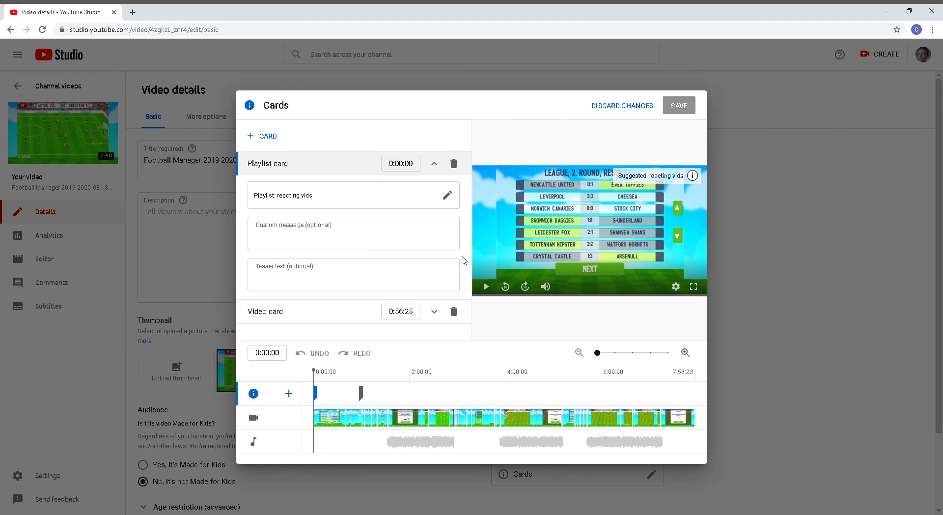
{"action": "mouse_move", "coordinate": [439, 260]}
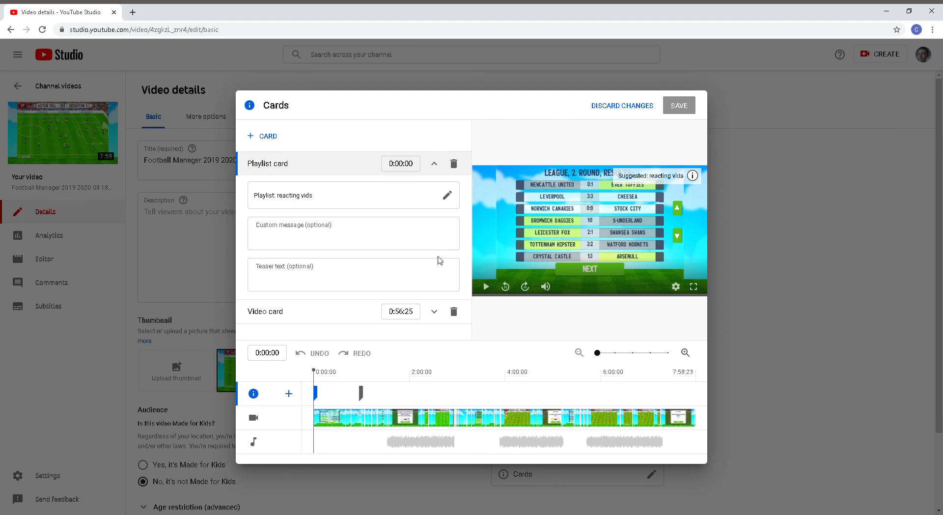
{"action": "mouse_move", "coordinate": [790, 315]}
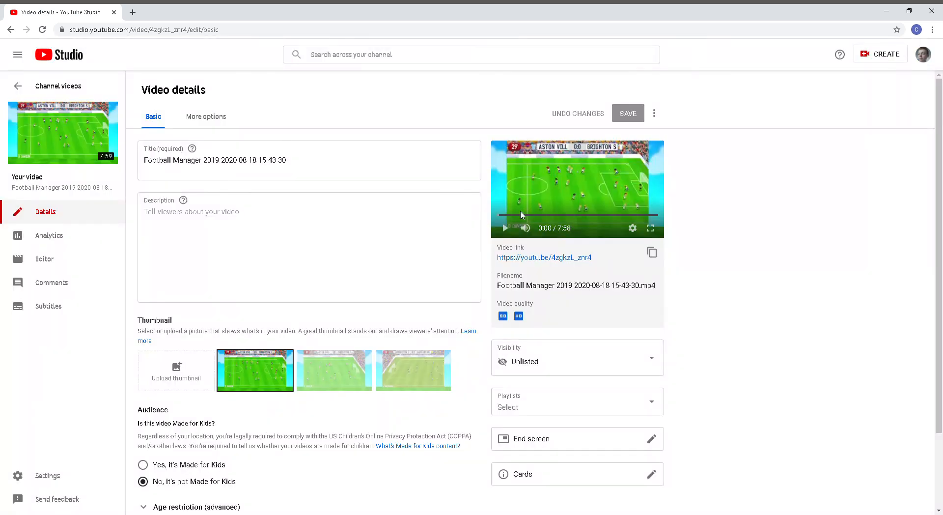
{"action": "mouse_move", "coordinate": [587, 306]}
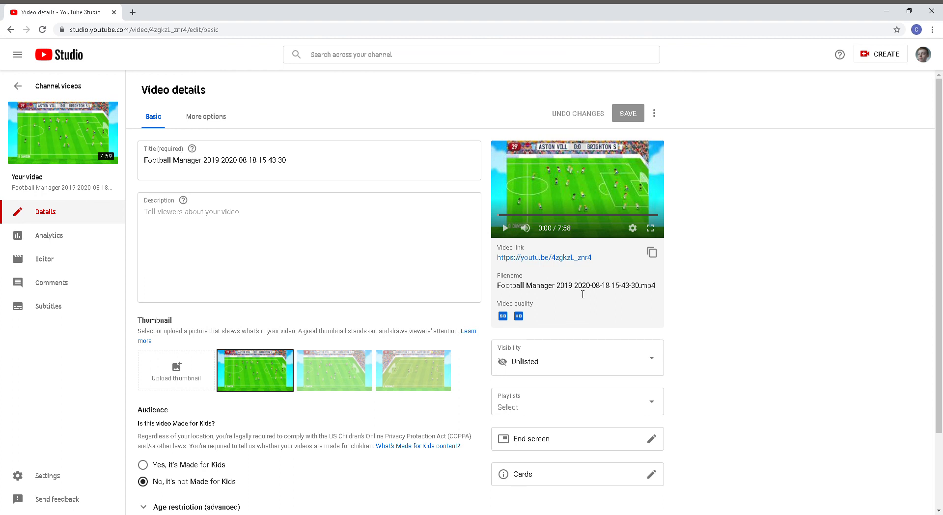
{"action": "mouse_move", "coordinate": [610, 369]}
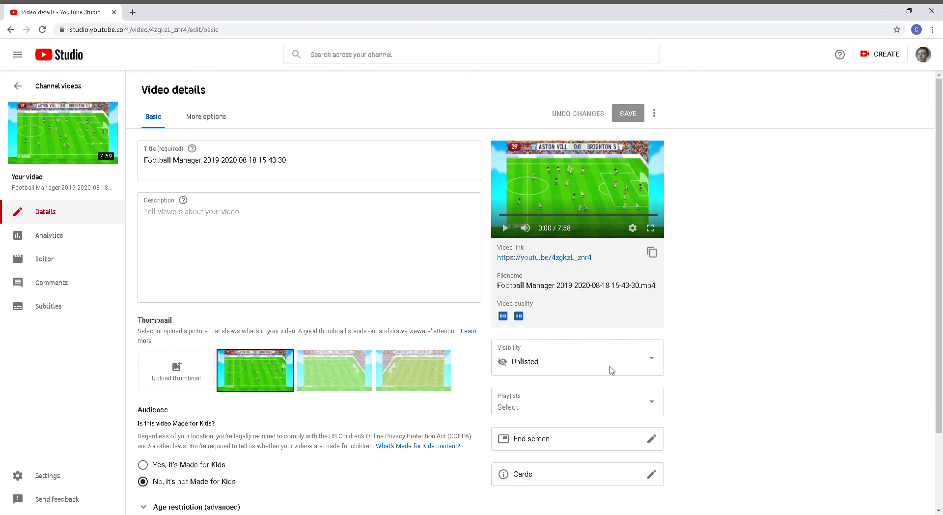